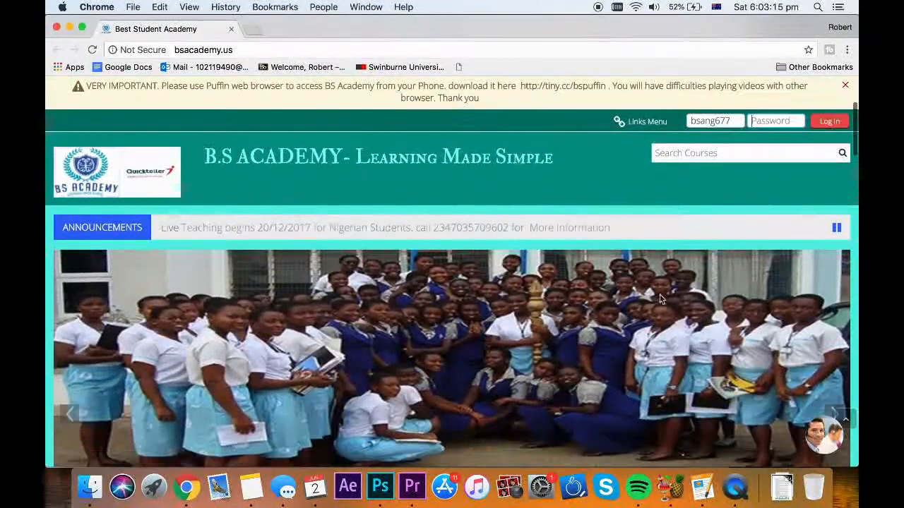
Step: Enter the student password in the header login fields and log in
{"action": "scroll", "scroll_direction": "down", "scroll_amount": 3}
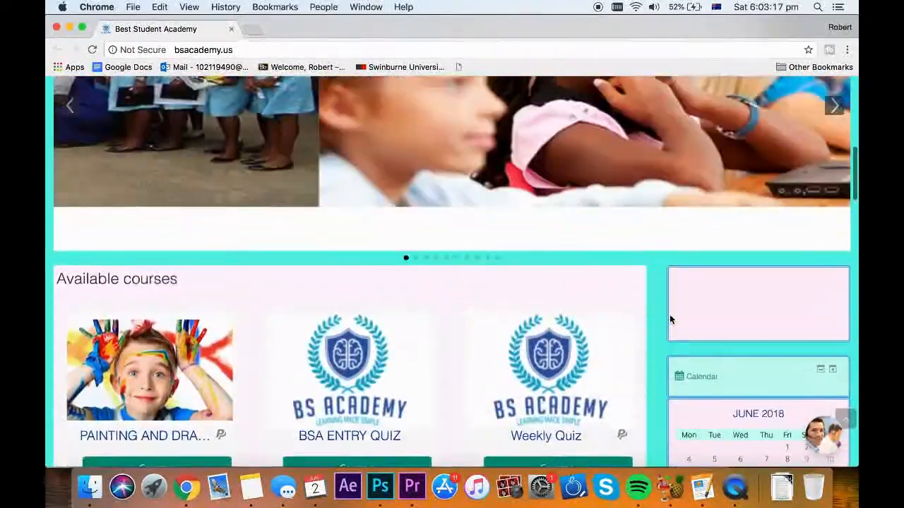
{"action": "scroll", "scroll_direction": "down", "scroll_amount": 3}
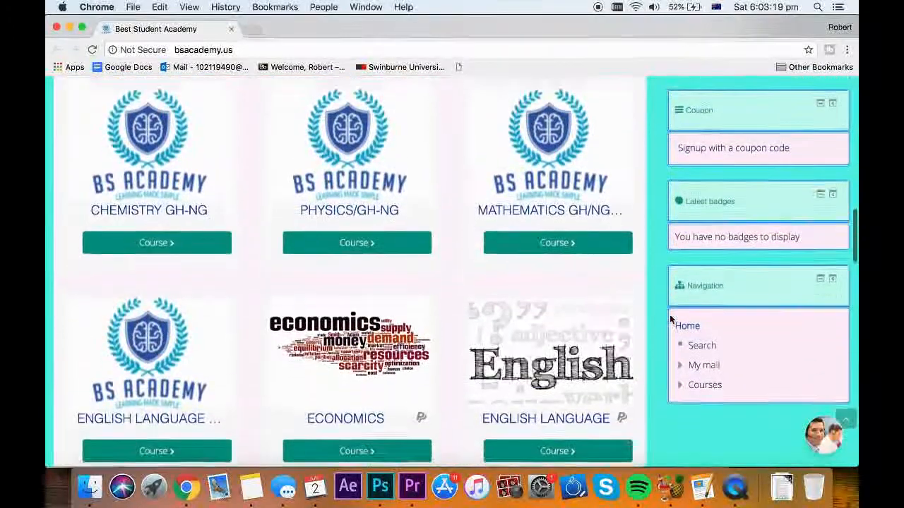
{"action": "scroll", "scroll_direction": "down", "scroll_amount": 3}
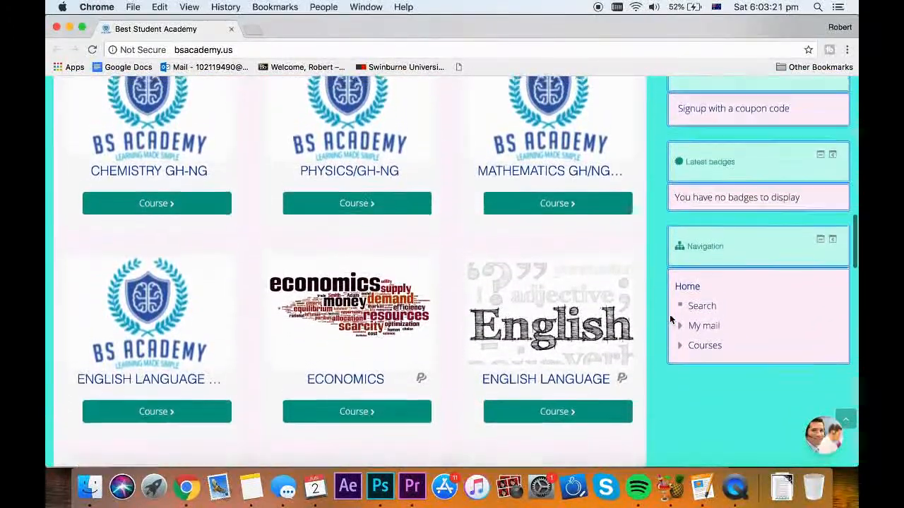
{"action": "scroll", "scroll_direction": "up", "scroll_amount": 3}
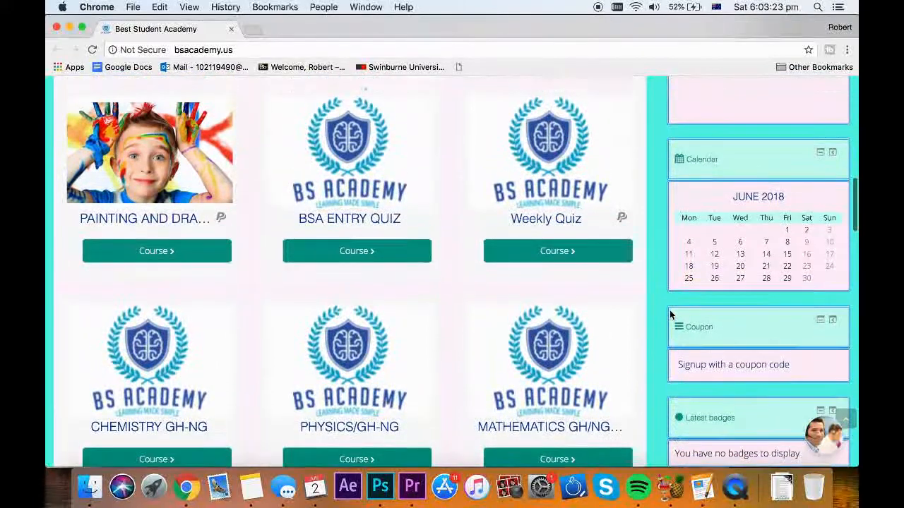
{"action": "scroll", "scroll_direction": "up", "scroll_amount": 3}
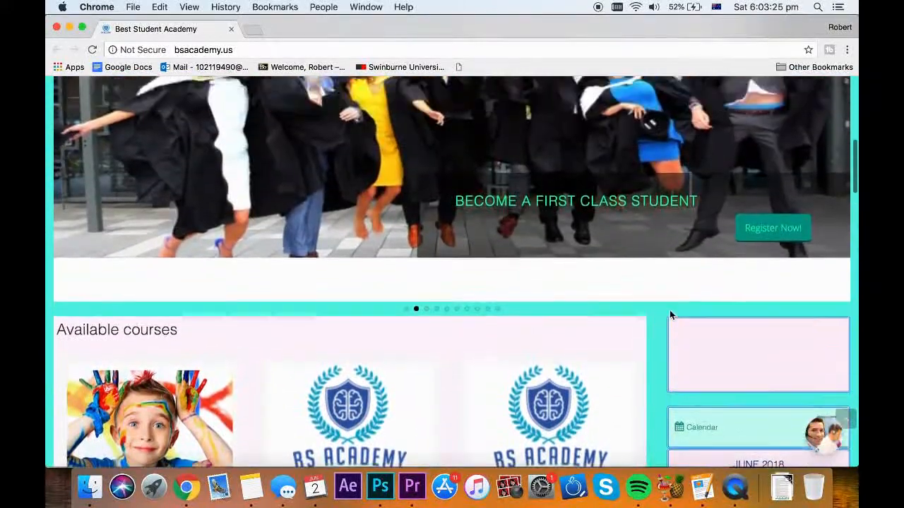
{"action": "scroll", "scroll_direction": "up", "scroll_amount": 3}
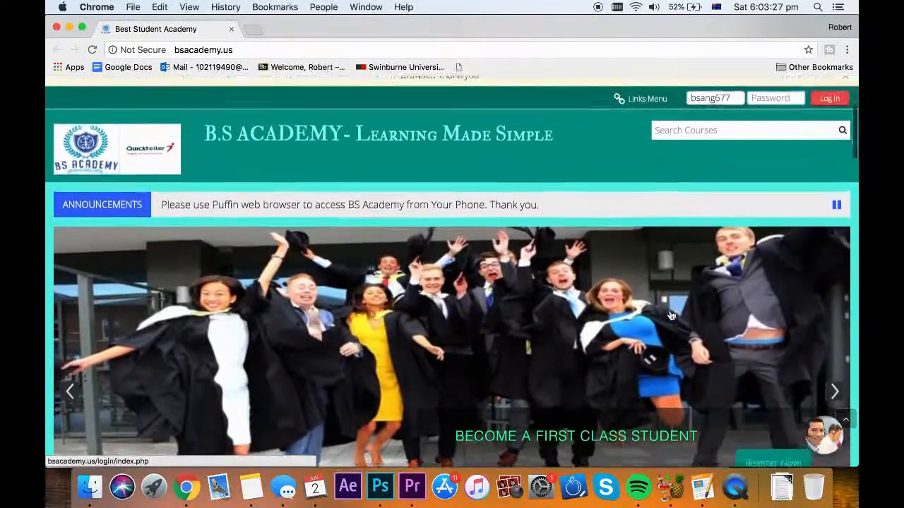
{"action": "scroll", "scroll_direction": "up", "scroll_amount": 3}
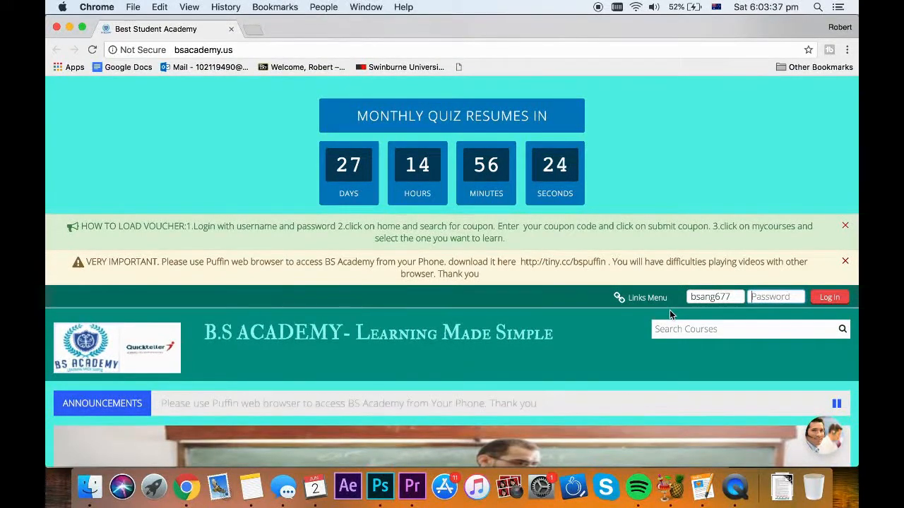
{"action": "left_click", "coordinate": [689, 486]}
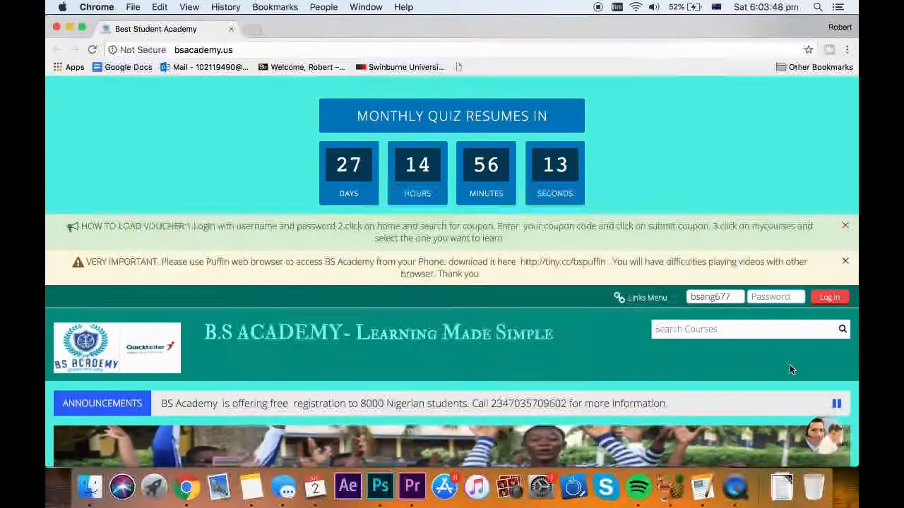
{"action": "scroll", "scroll_direction": "down", "scroll_amount": 3}
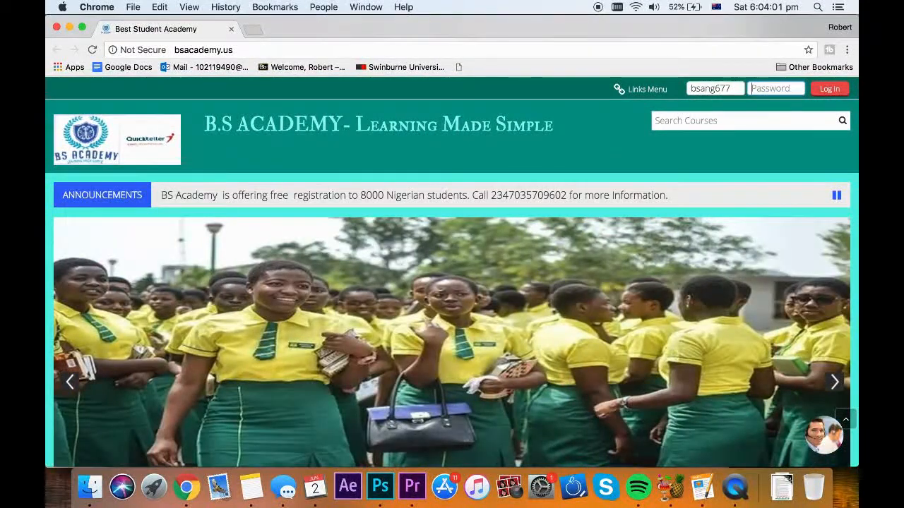
{"action": "left_click", "coordinate": [829, 88]}
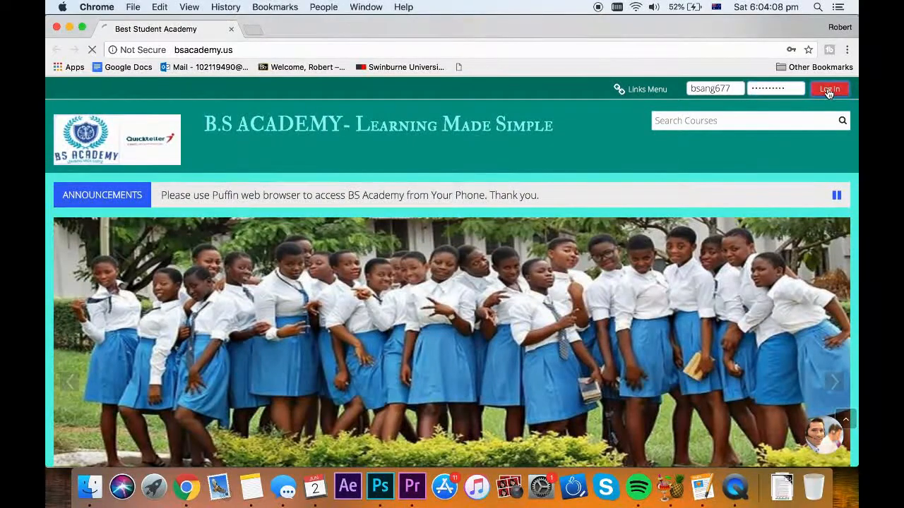
{"action": "left_click", "coordinate": [830, 89]}
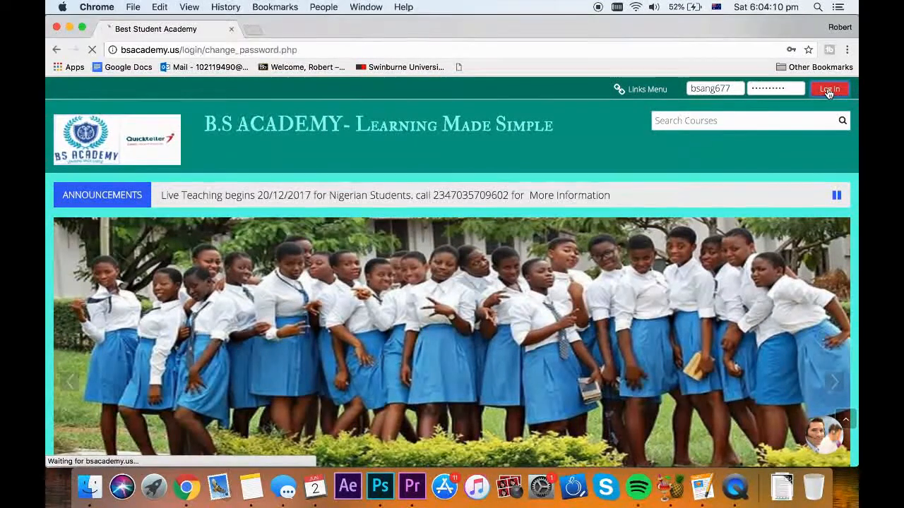
{"action": "left_click", "coordinate": [829, 89]}
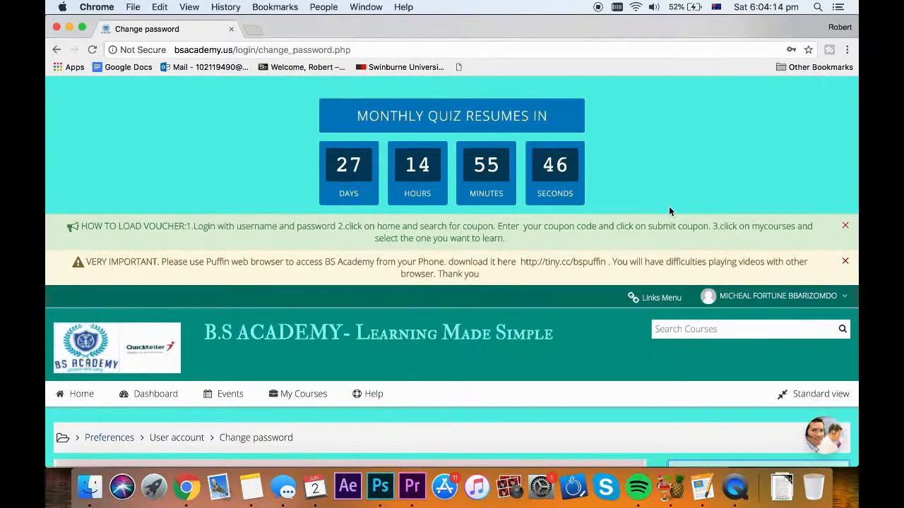
Step: Fill in the current password and the new password twice, then save the changes
{"action": "scroll", "scroll_direction": "down", "scroll_amount": 3}
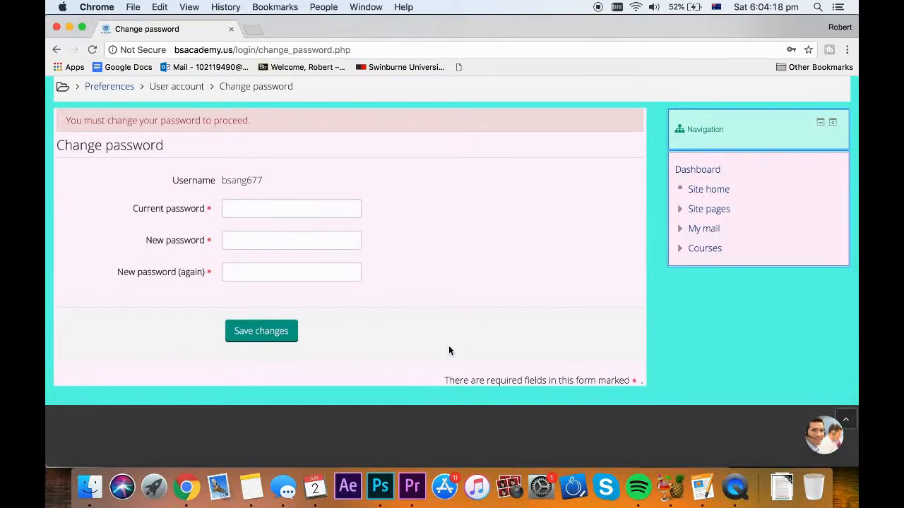
{"action": "type", "text": "••"}
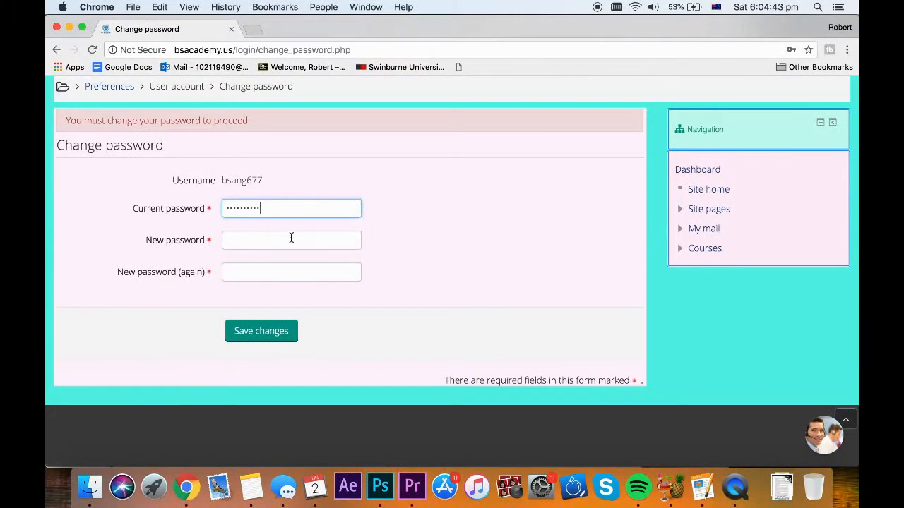
{"action": "left_click", "coordinate": [291, 240]}
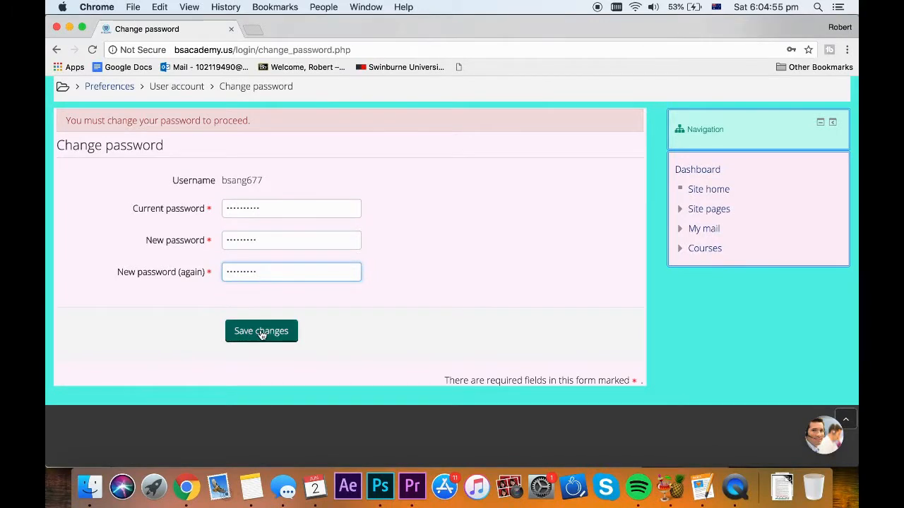
{"action": "left_click", "coordinate": [260, 331]}
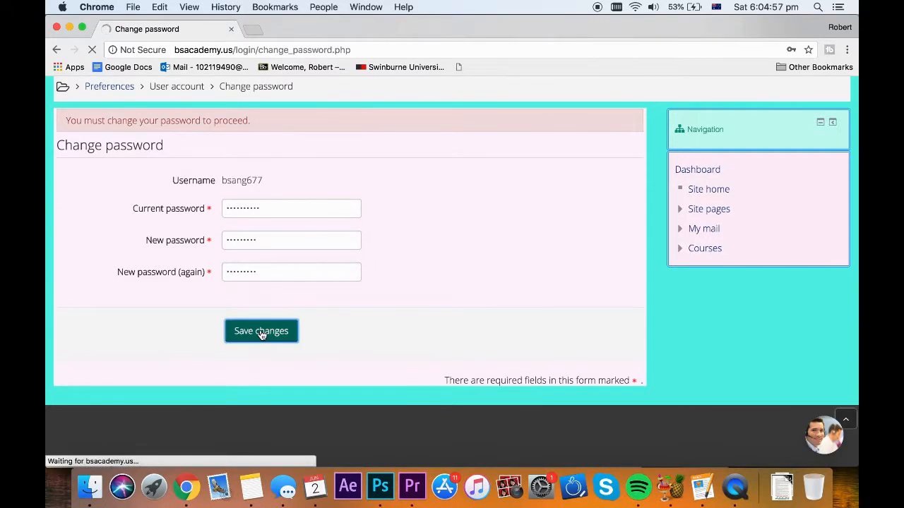
{"action": "left_click", "coordinate": [260, 330]}
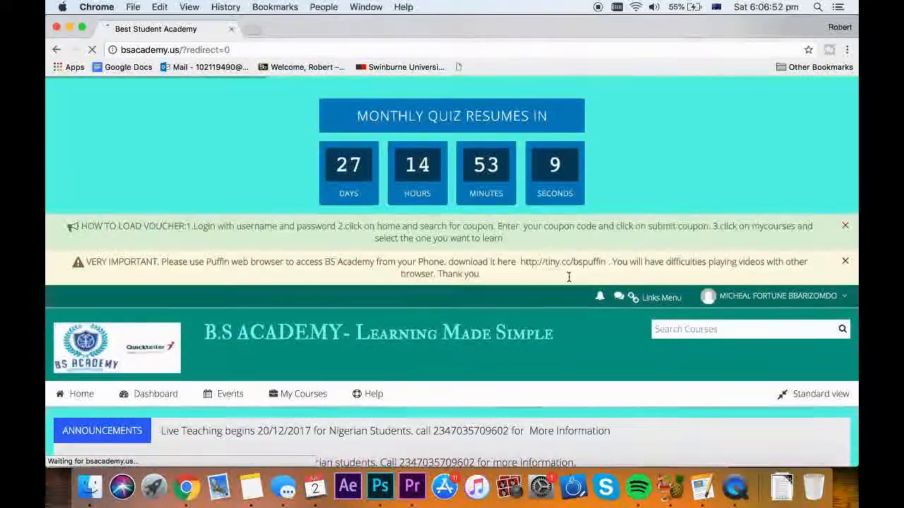
Step: Scroll the home page past the slideshow to the Coupon block in the sidebar
{"action": "scroll", "scroll_direction": "down", "scroll_amount": 3}
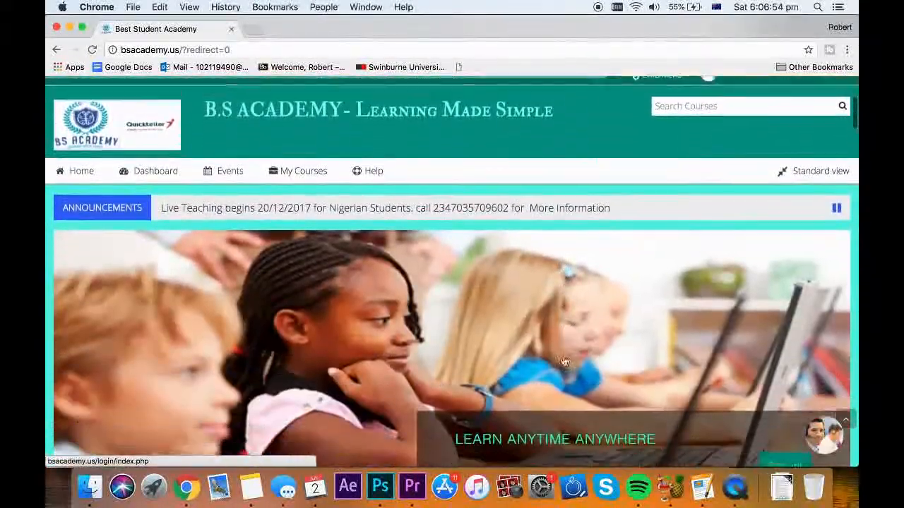
{"action": "scroll", "scroll_direction": "down", "scroll_amount": 3}
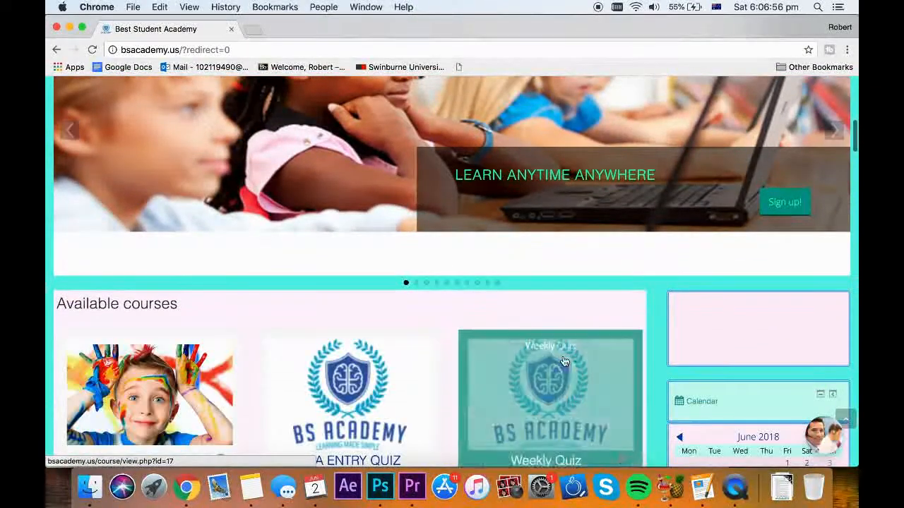
{"action": "scroll", "scroll_direction": "down", "scroll_amount": 3}
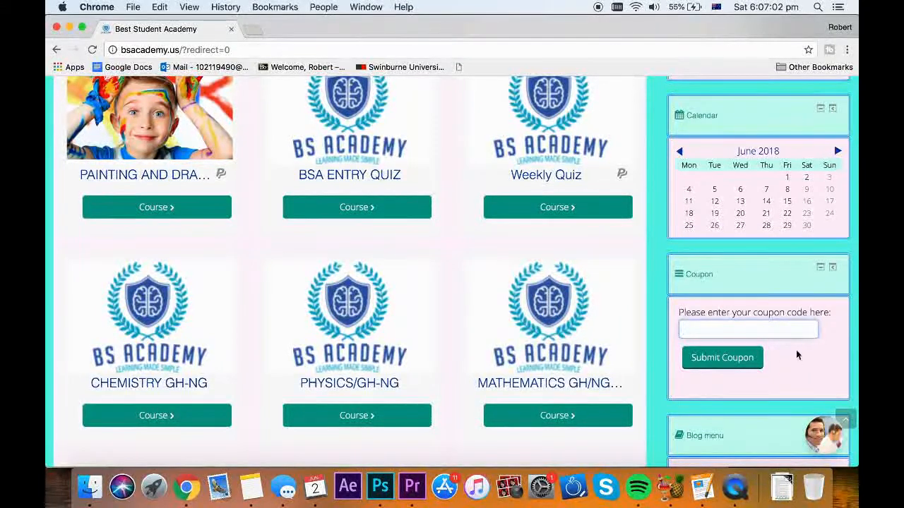
{"action": "left_click", "coordinate": [748, 329]}
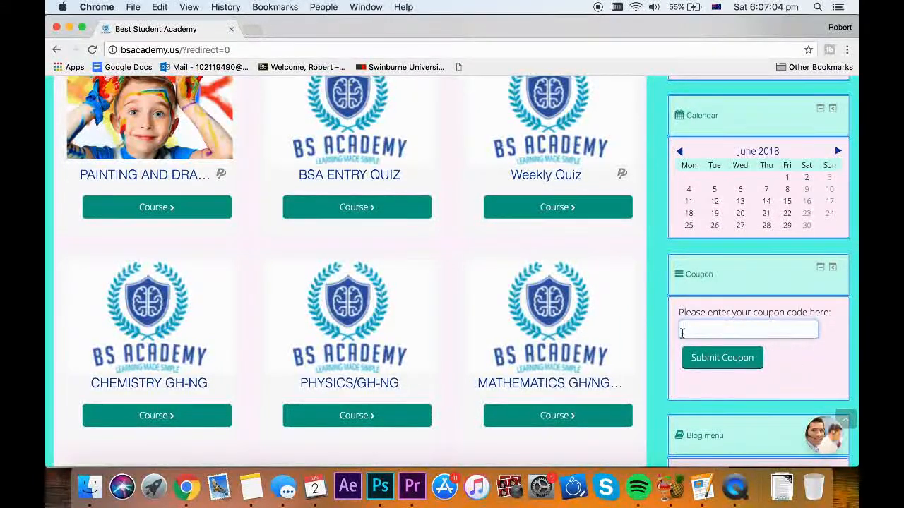
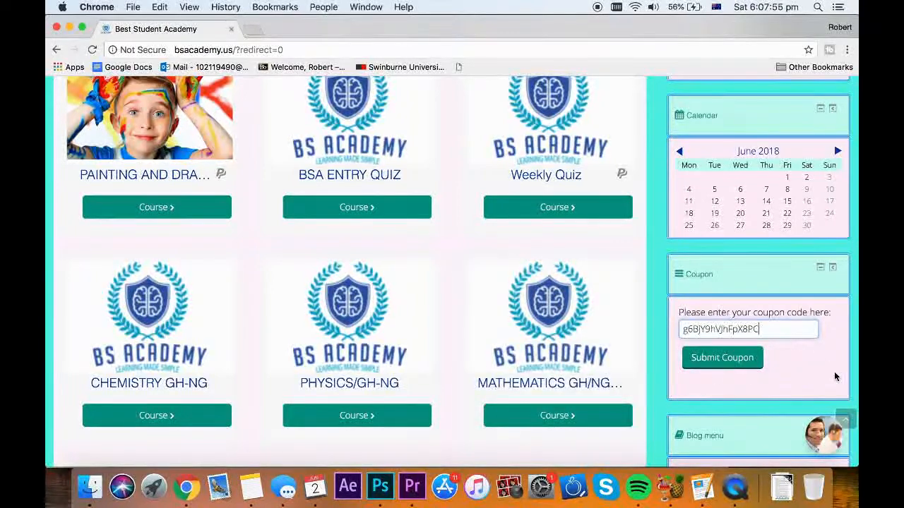
{"action": "left_click", "coordinate": [721, 357]}
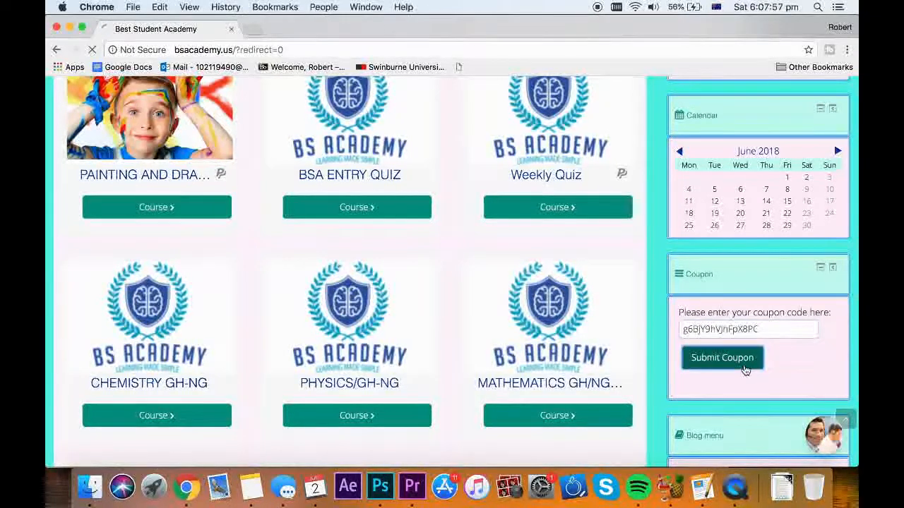
{"action": "left_click", "coordinate": [722, 358]}
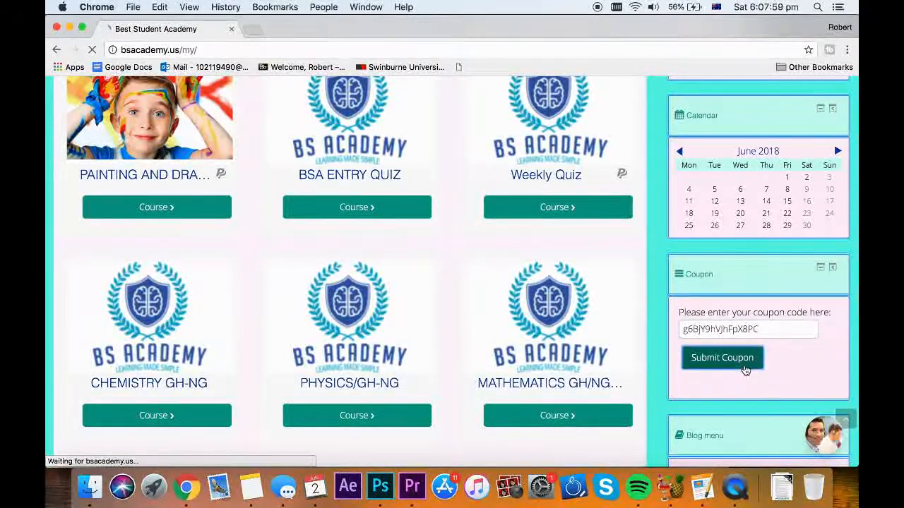
{"action": "left_click", "coordinate": [722, 358]}
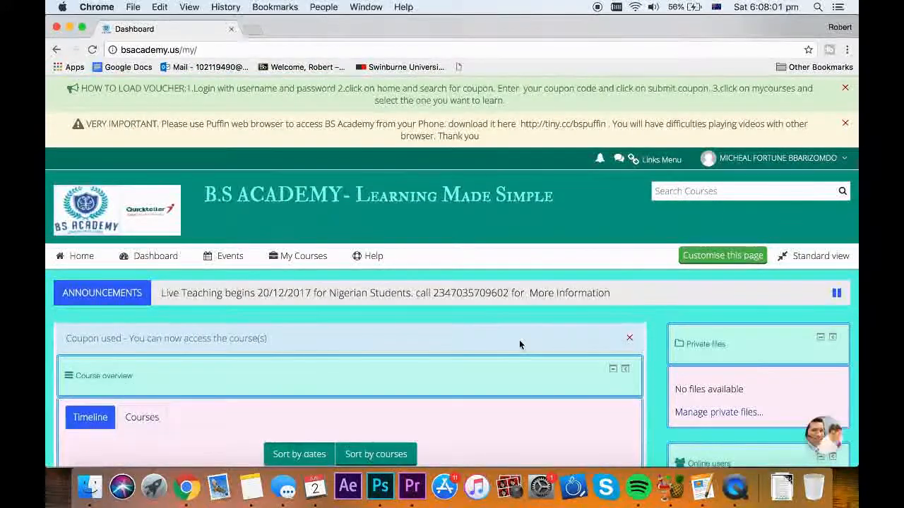
Step: Return to the site Home page and open the Weekly Quiz course
{"action": "left_click", "coordinate": [844, 88]}
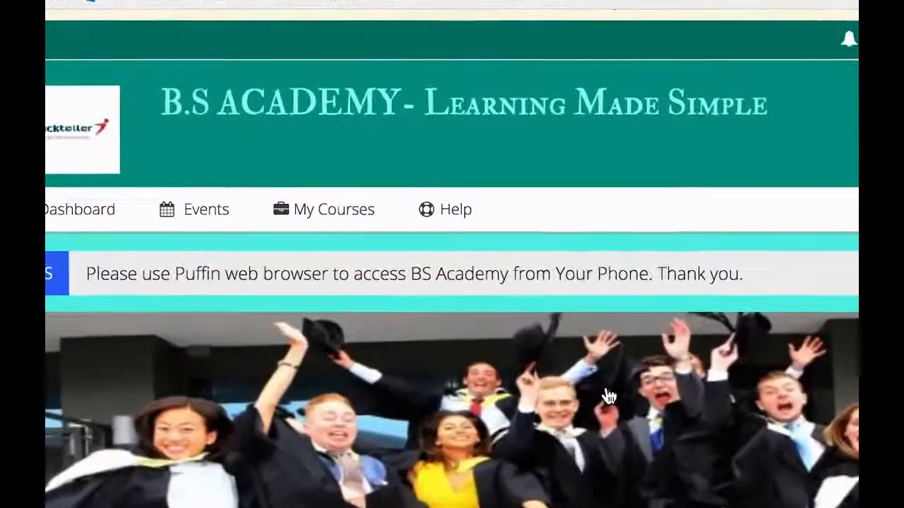
{"action": "left_click", "coordinate": [332, 209]}
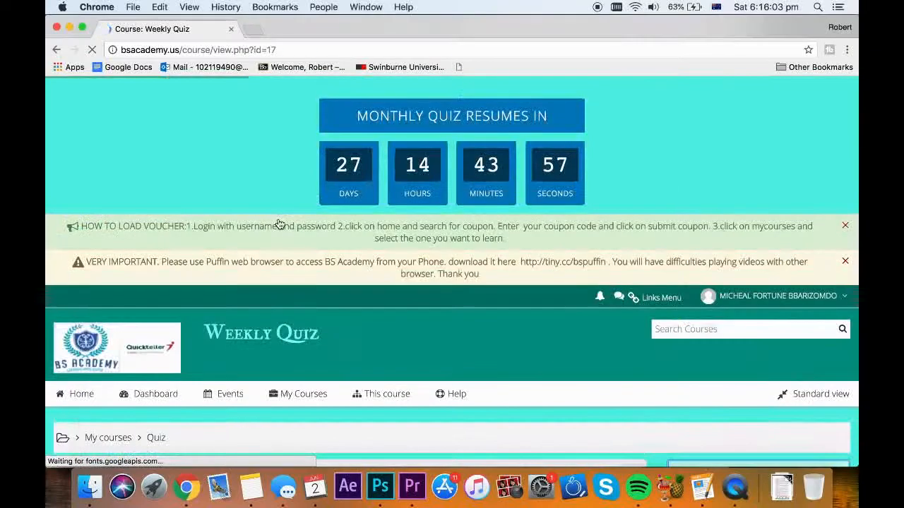
Step: Open the LTL course from My Courses, then view and close the Part One lesson list
{"action": "scroll", "scroll_direction": "down", "scroll_amount": 3}
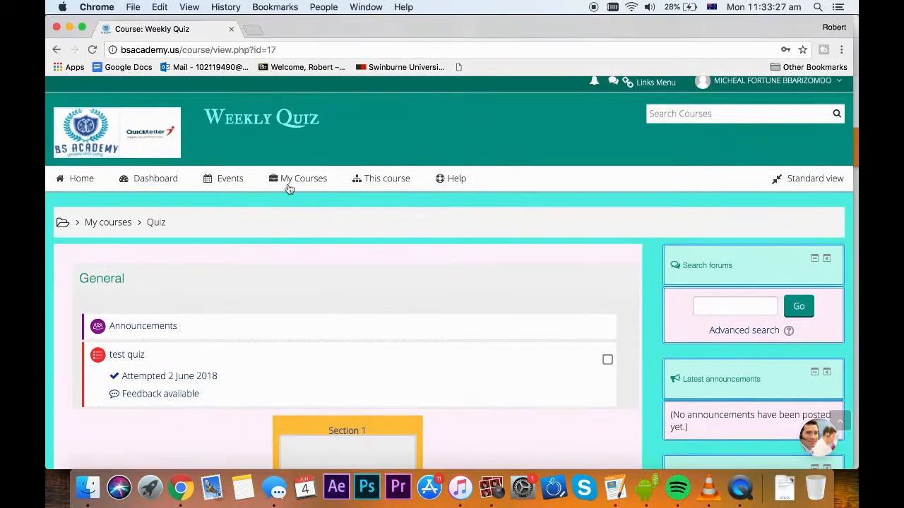
{"action": "left_click", "coordinate": [303, 178]}
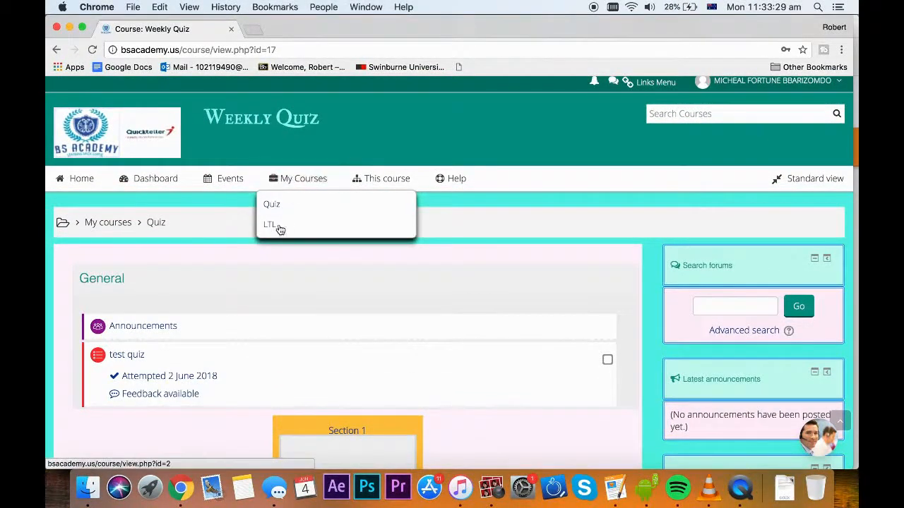
{"action": "left_click", "coordinate": [270, 224]}
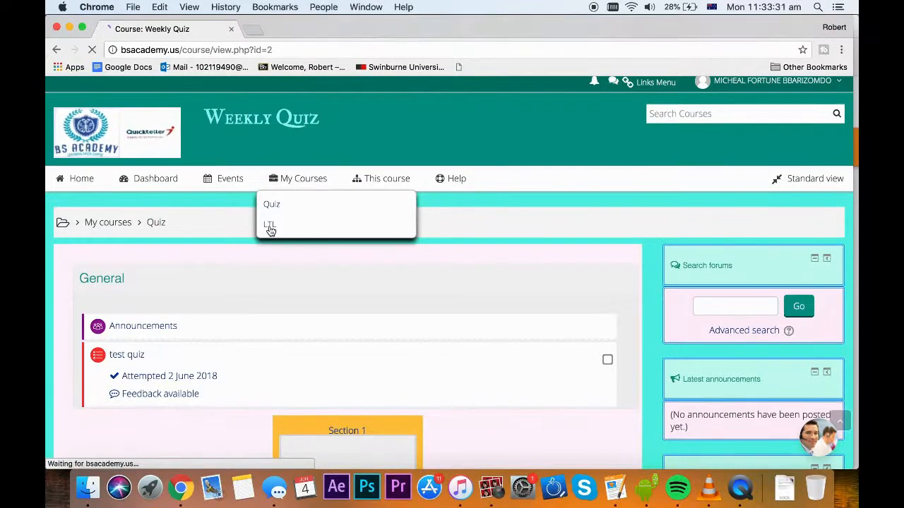
{"action": "left_click", "coordinate": [270, 225]}
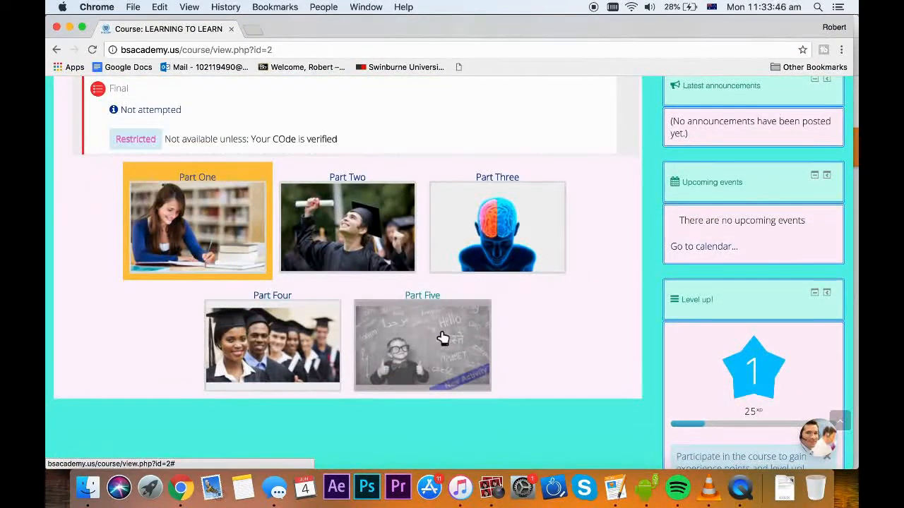
{"action": "mouse_move", "coordinate": [206, 182]}
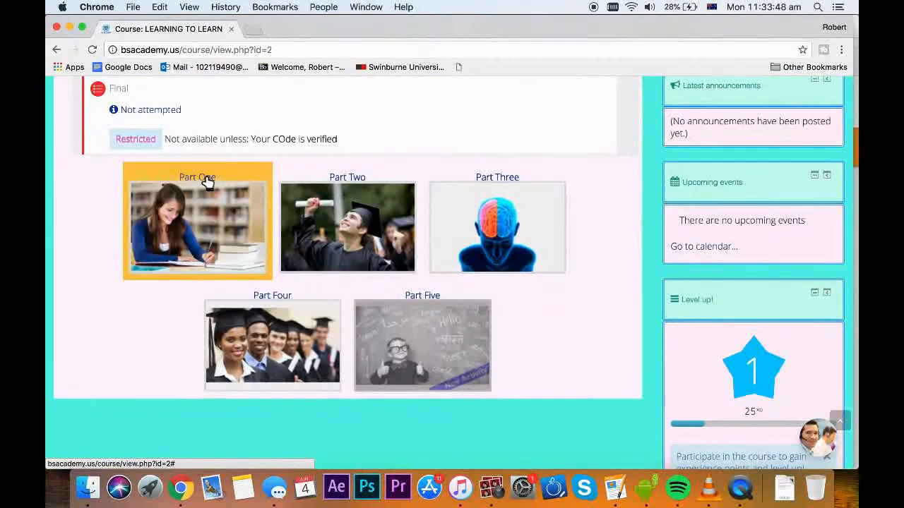
{"action": "left_click", "coordinate": [197, 221]}
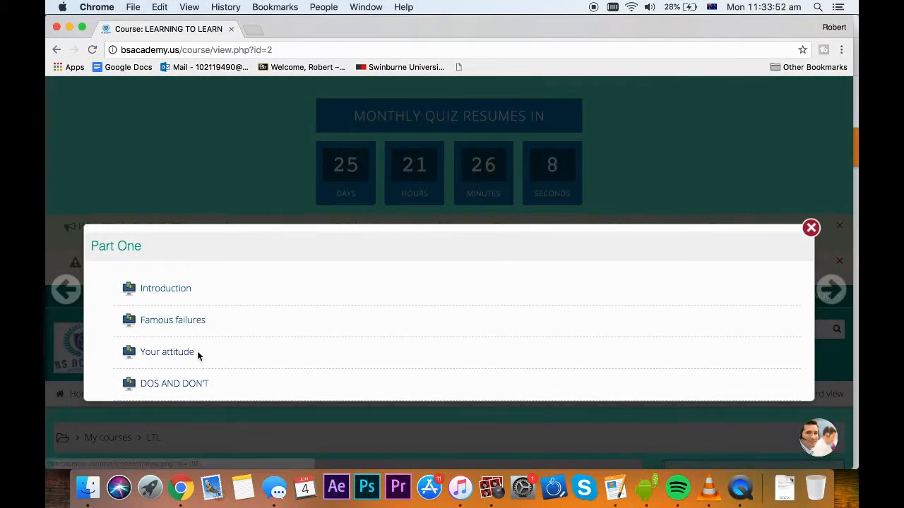
{"action": "left_click", "coordinate": [810, 228]}
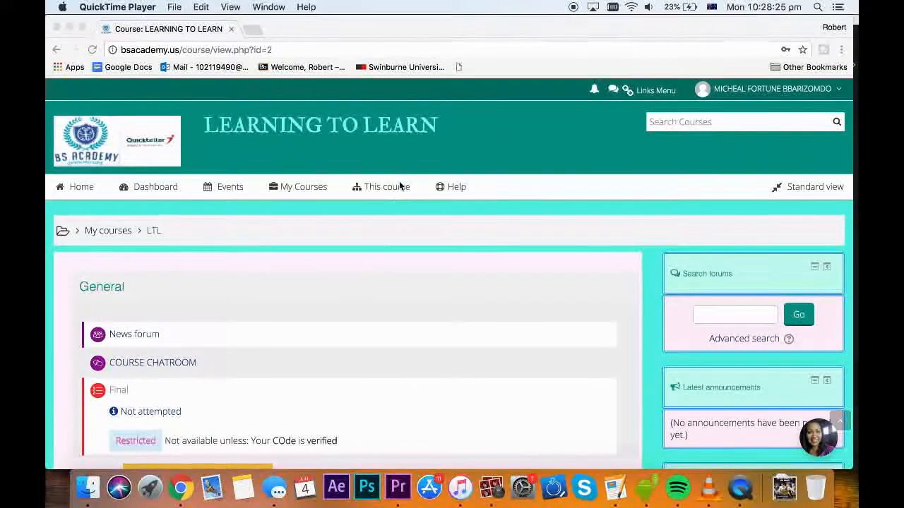
Step: Open the This course menu listing People, Grades, Chats, Content Pages and Forums
{"action": "left_click", "coordinate": [387, 187]}
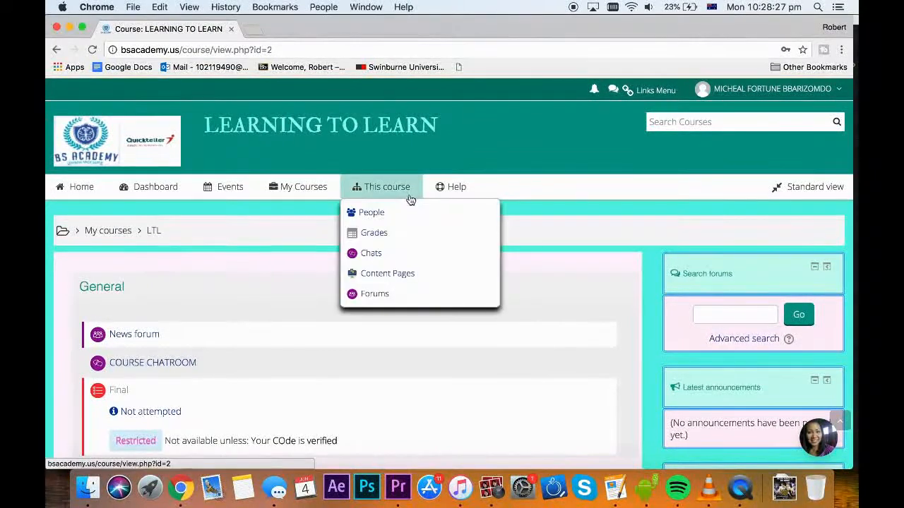
{"action": "mouse_move", "coordinate": [391, 233]}
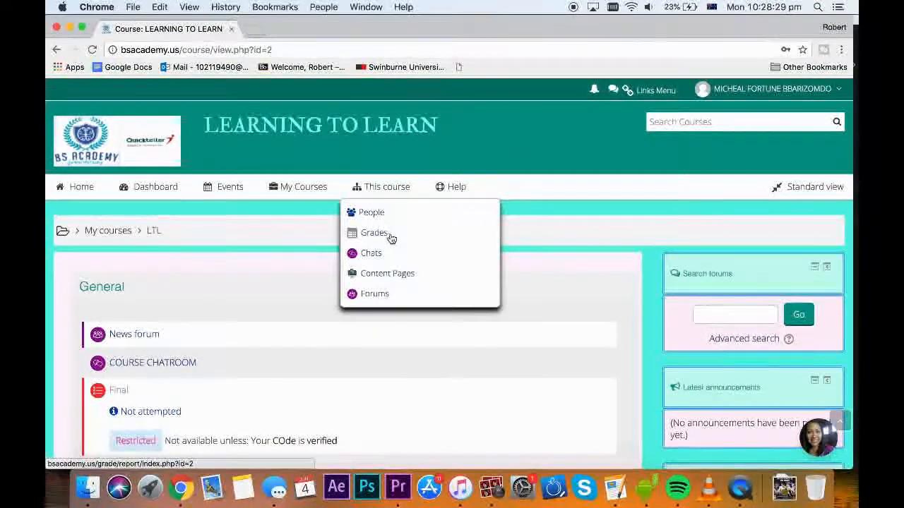
{"action": "mouse_move", "coordinate": [418, 280]}
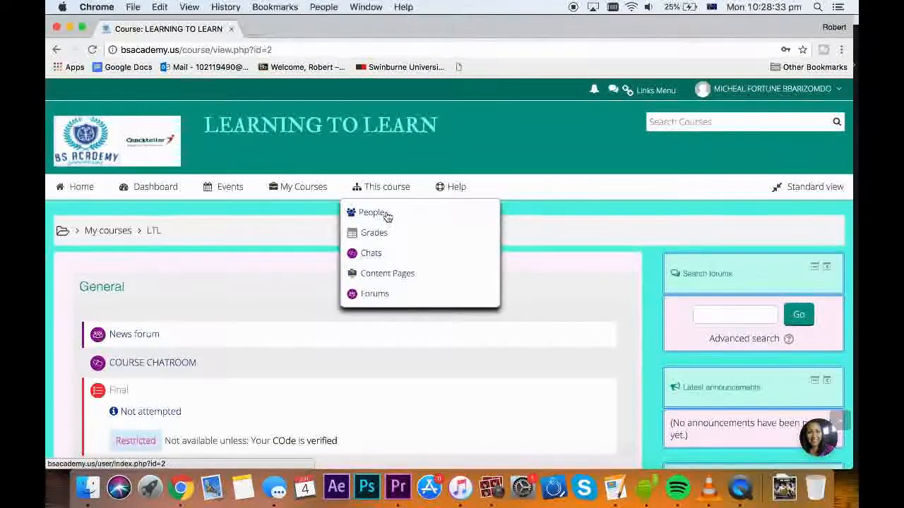
{"action": "mouse_move", "coordinate": [374, 294]}
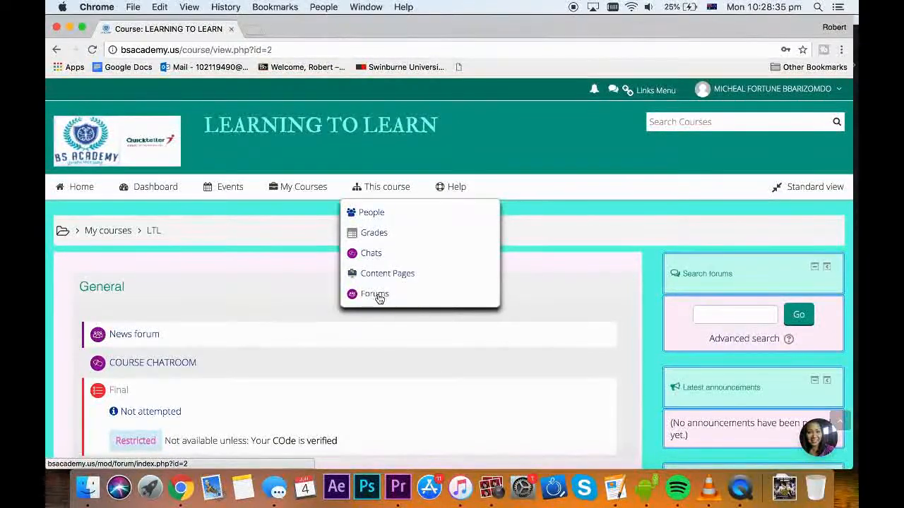
{"action": "left_click", "coordinate": [374, 293]}
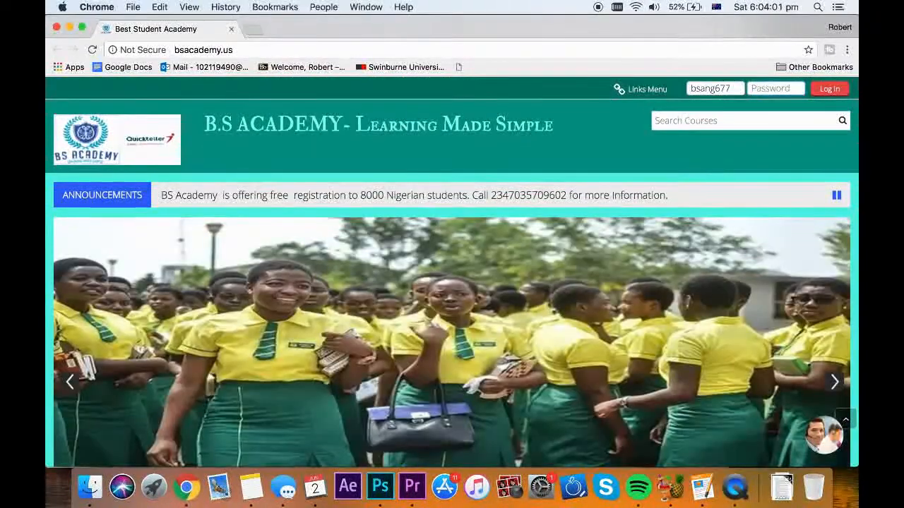
Step: Enter the account password and log in to BS Academy
{"action": "left_click", "coordinate": [775, 88]}
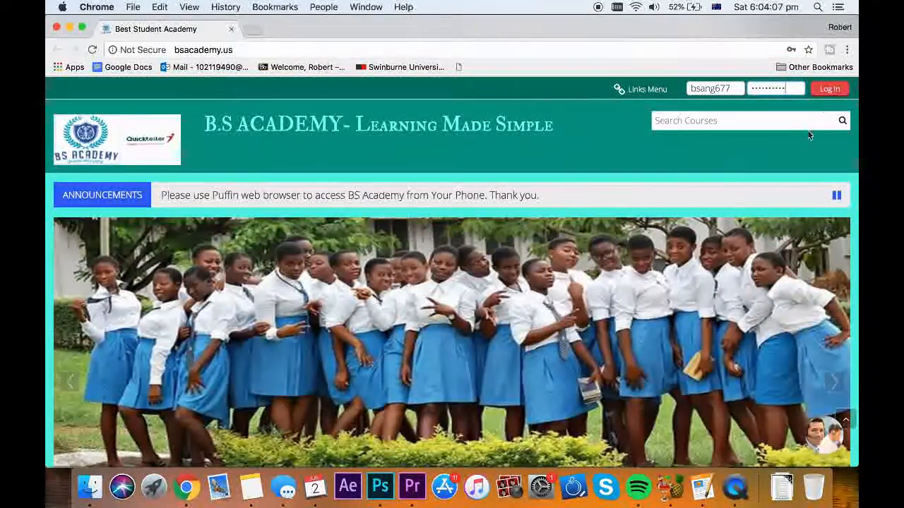
{"action": "left_click", "coordinate": [829, 88]}
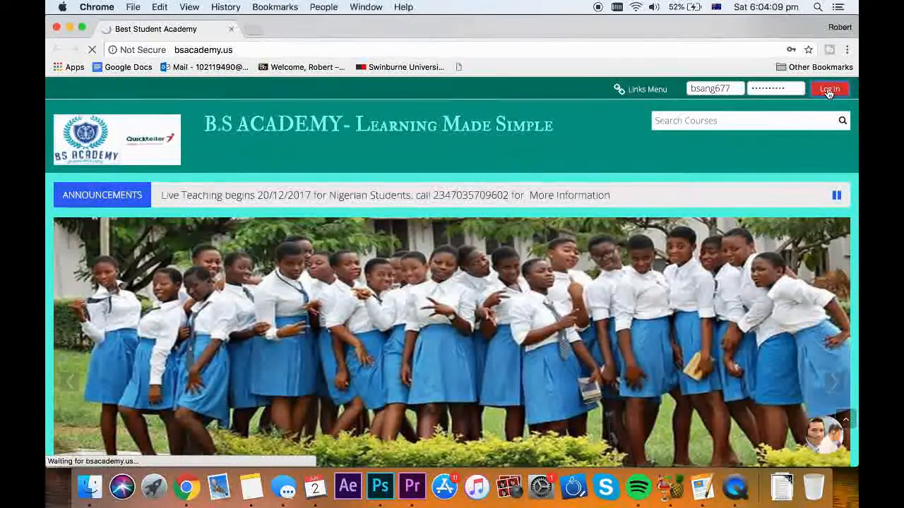
{"action": "left_click", "coordinate": [829, 88]}
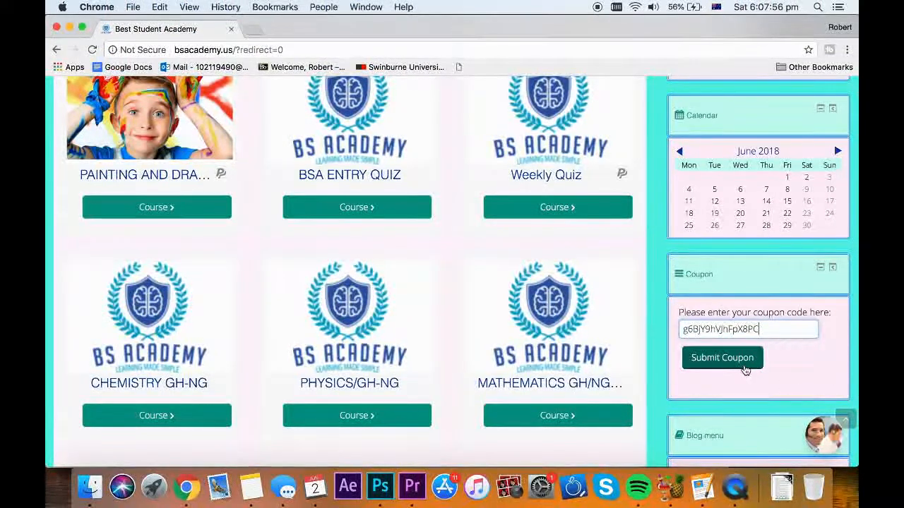
Step: Submit the coupon code in the Coupon block to reach the Dashboard
{"action": "left_click", "coordinate": [722, 357]}
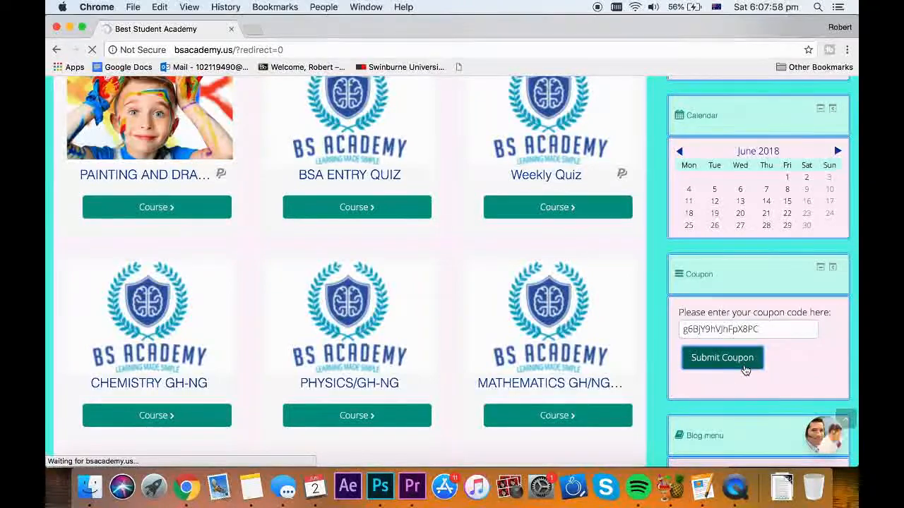
{"action": "left_click", "coordinate": [722, 358]}
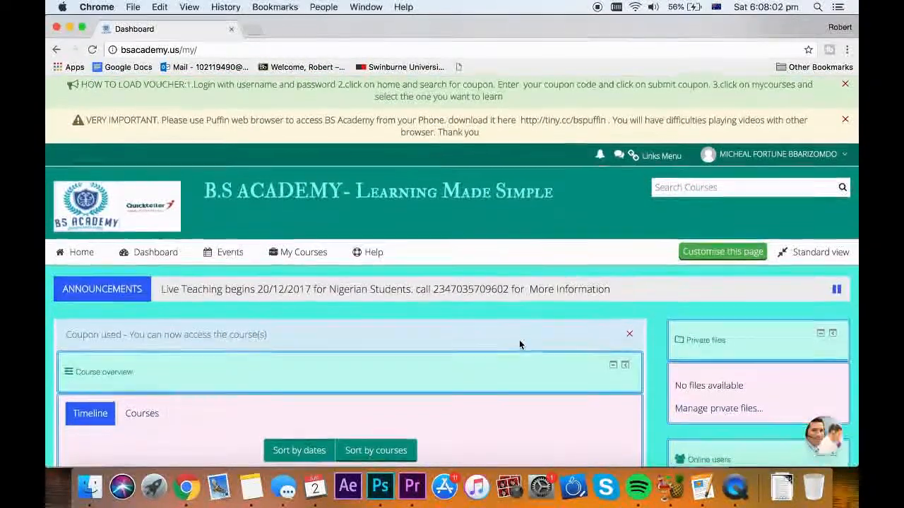
{"action": "scroll", "scroll_direction": "down", "scroll_amount": 3}
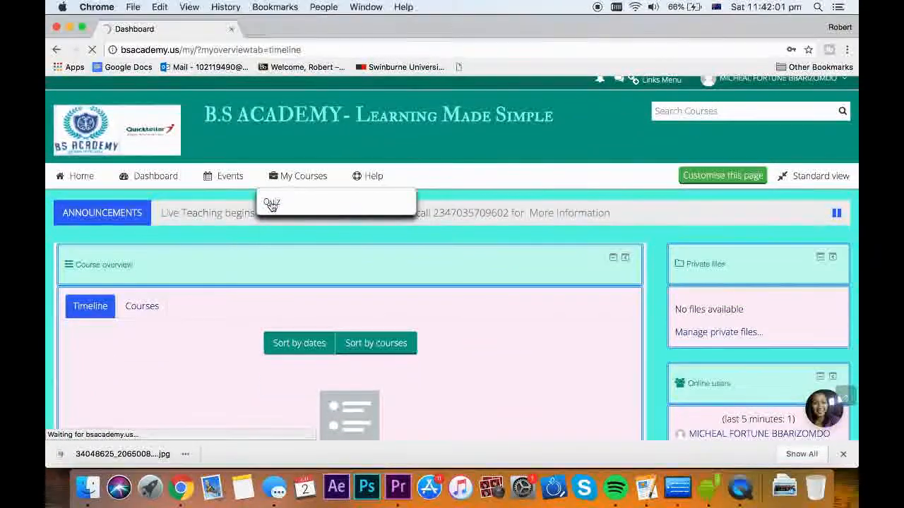
Step: Open the test quiz in the Quiz course and start a timed attempt
{"action": "left_click", "coordinate": [271, 204]}
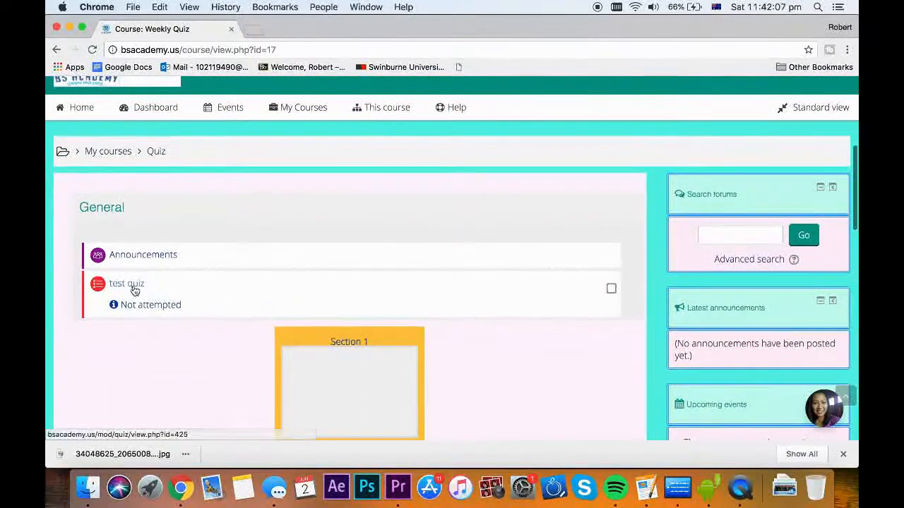
{"action": "left_click", "coordinate": [127, 283]}
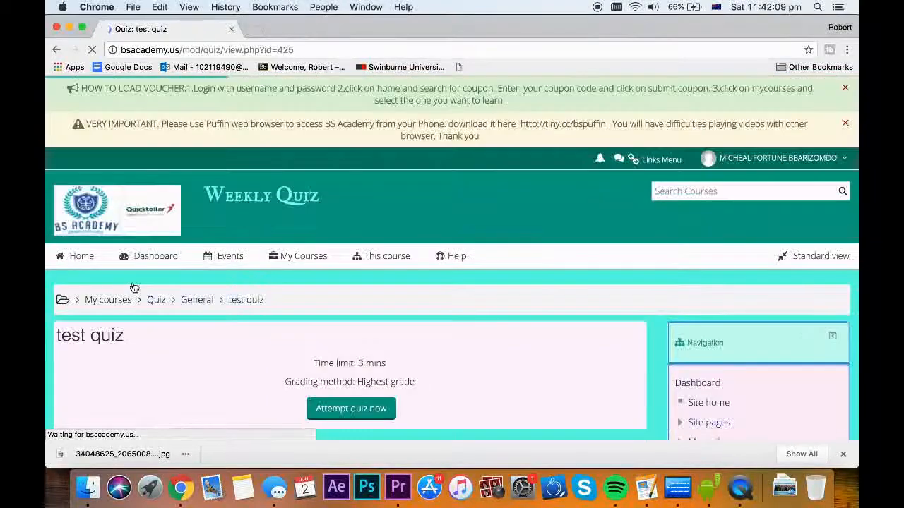
{"action": "scroll", "scroll_direction": "down", "scroll_amount": 3}
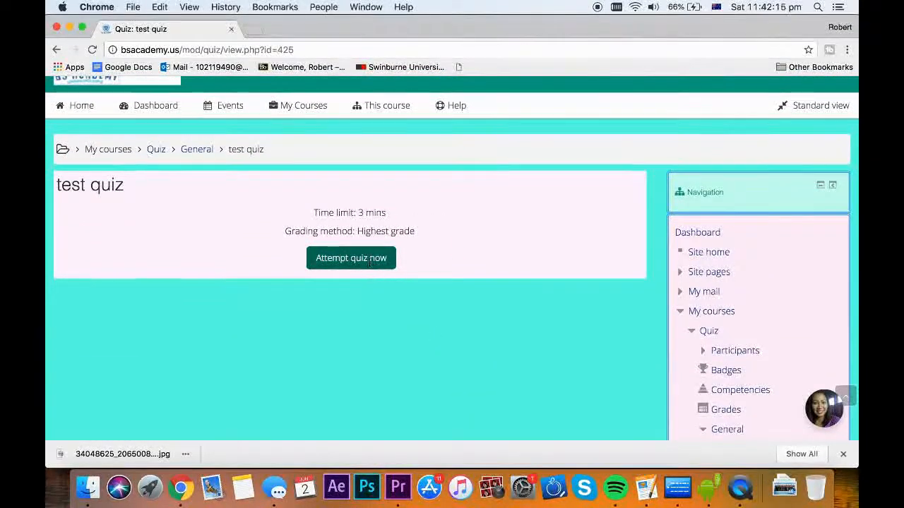
{"action": "left_click", "coordinate": [351, 258]}
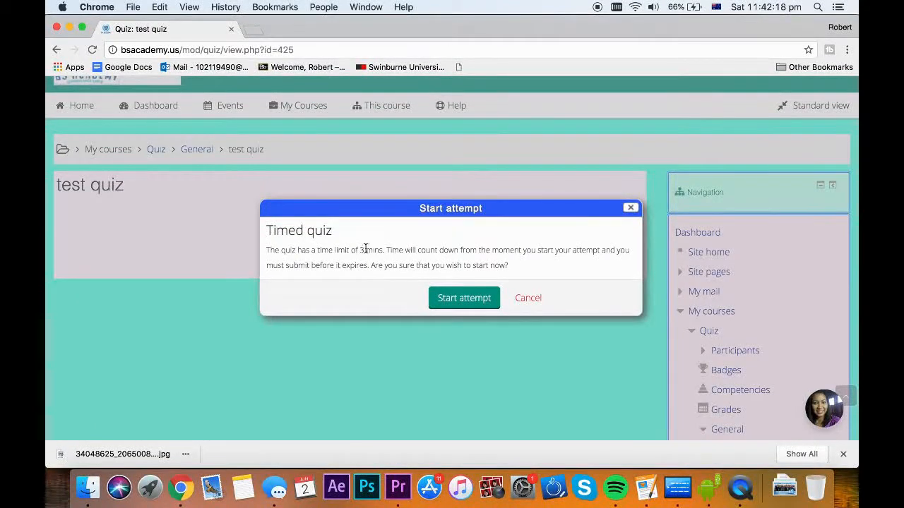
{"action": "left_click", "coordinate": [464, 297]}
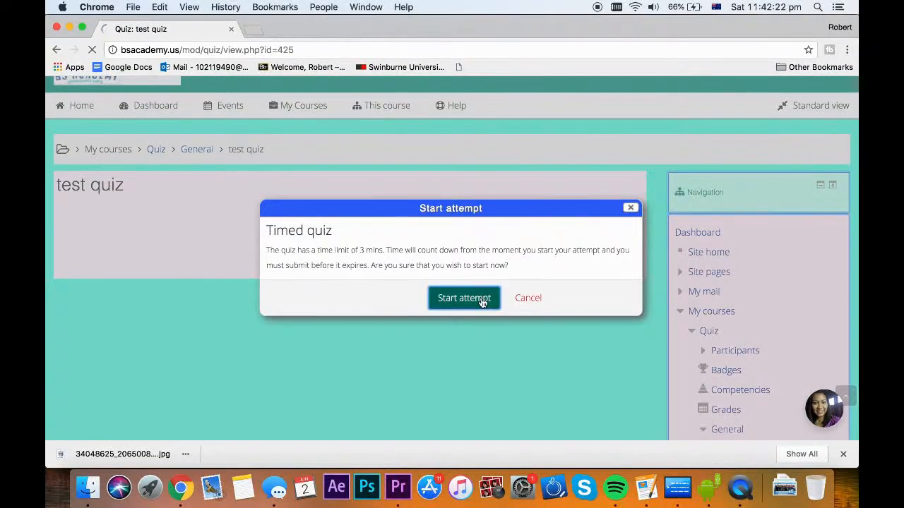
{"action": "left_click", "coordinate": [463, 298]}
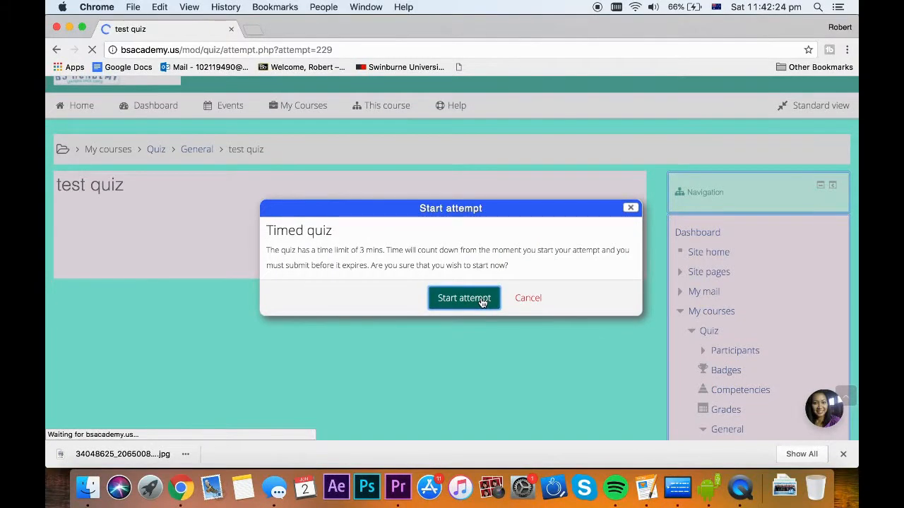
{"action": "left_click", "coordinate": [464, 298]}
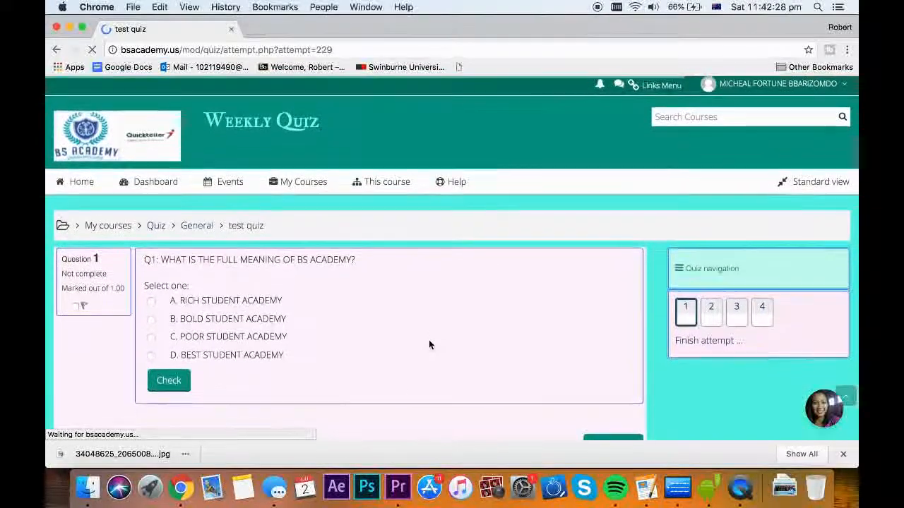
Step: Answer the quiz with 'Kangaroo' for the riddle and Dictionary for question 4, then finish
{"action": "scroll", "scroll_direction": "down", "scroll_amount": 3}
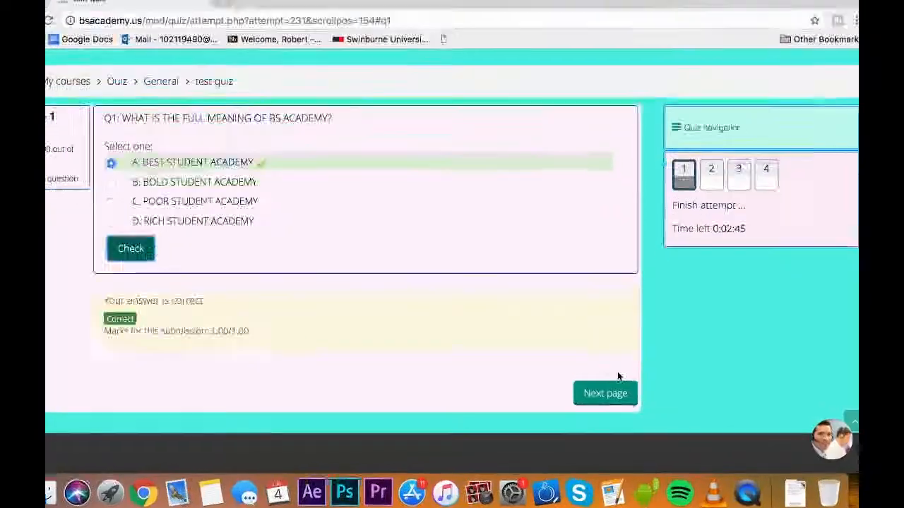
{"action": "left_click", "coordinate": [605, 393]}
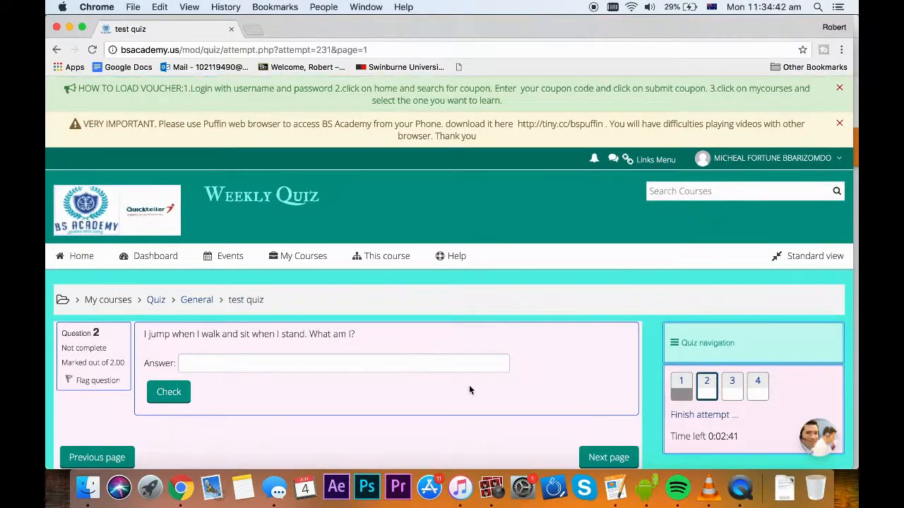
{"action": "type", "text": "Kangaroo"}
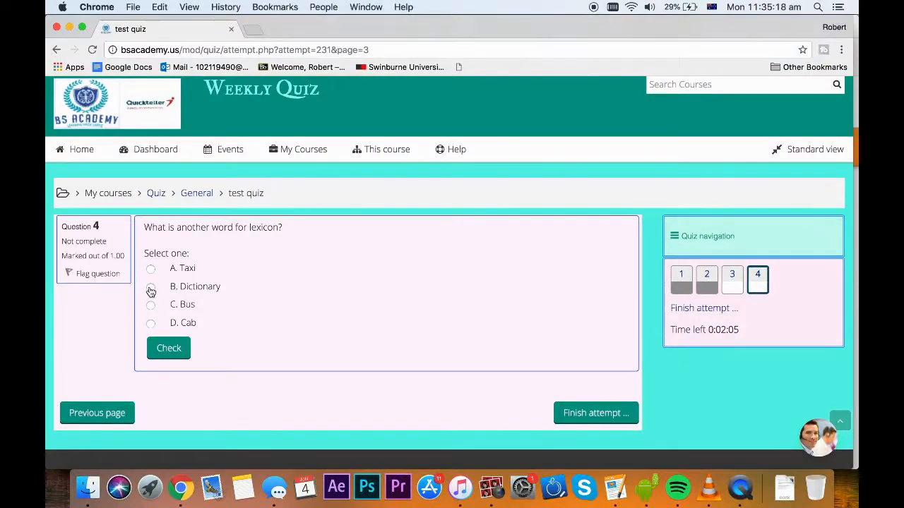
{"action": "left_click", "coordinate": [595, 413]}
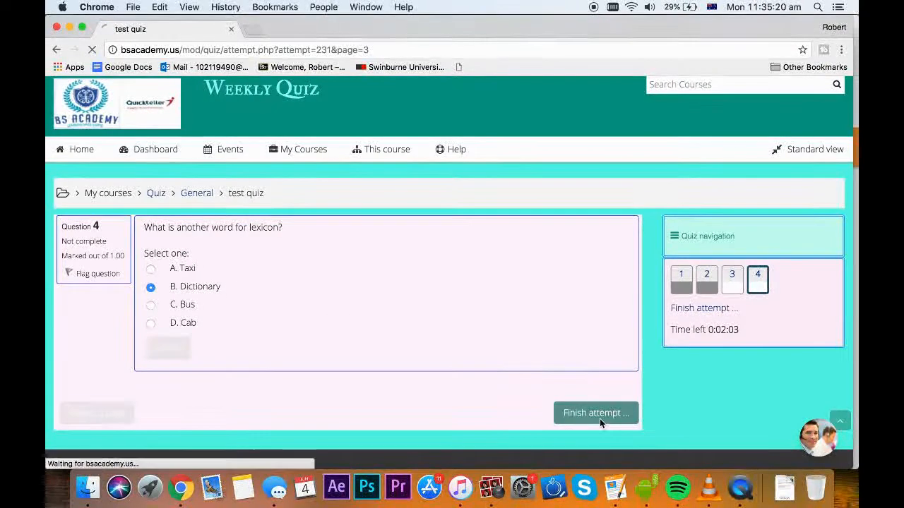
{"action": "left_click", "coordinate": [595, 413]}
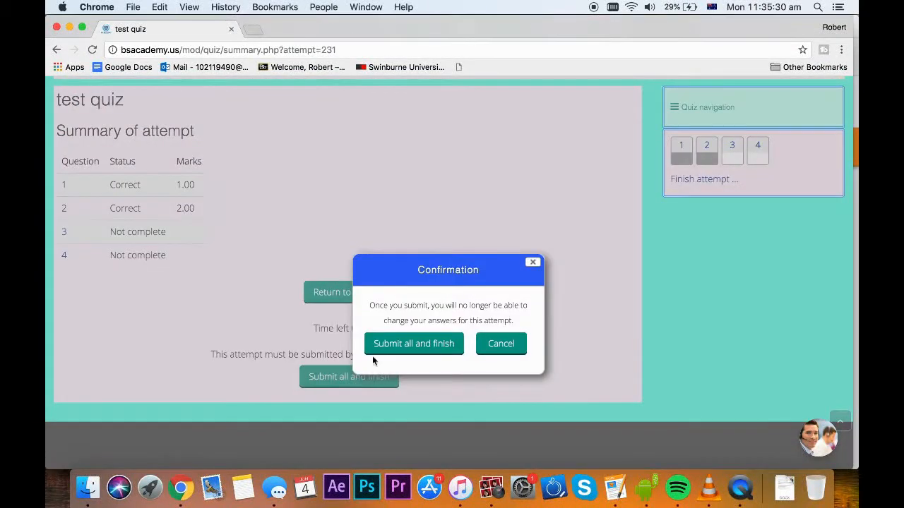